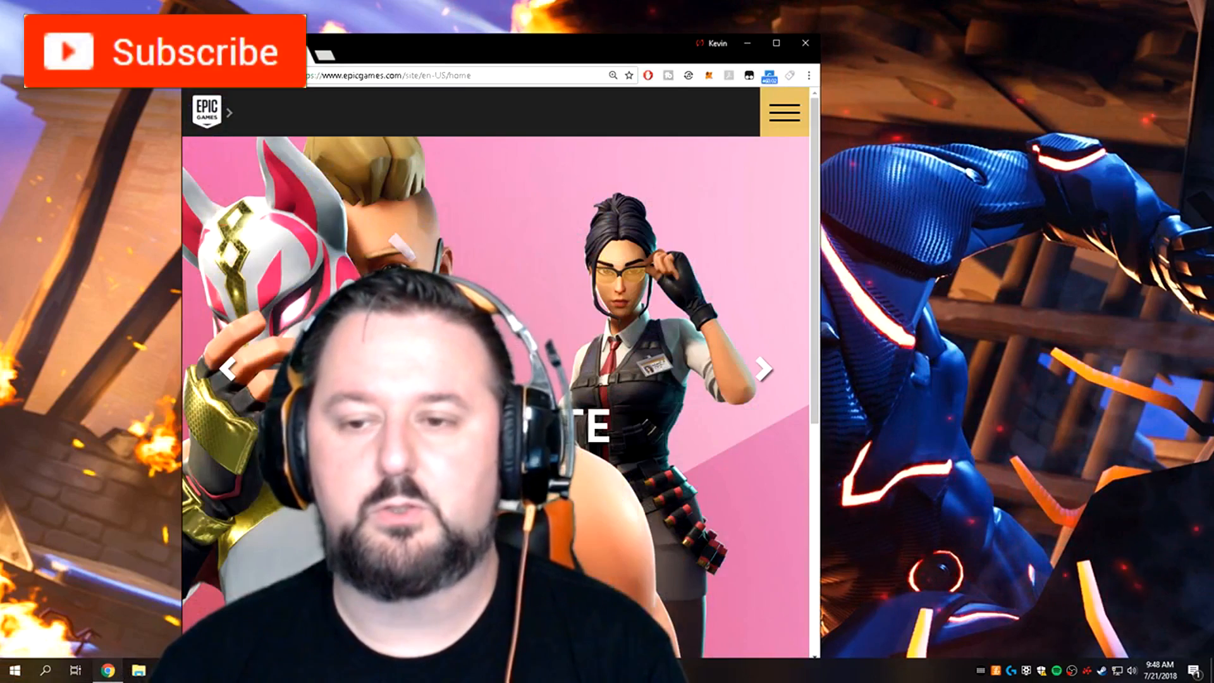
Step: Go to epicgames.com, widen the window, and open the account sign-in page
left_click(163, 51)
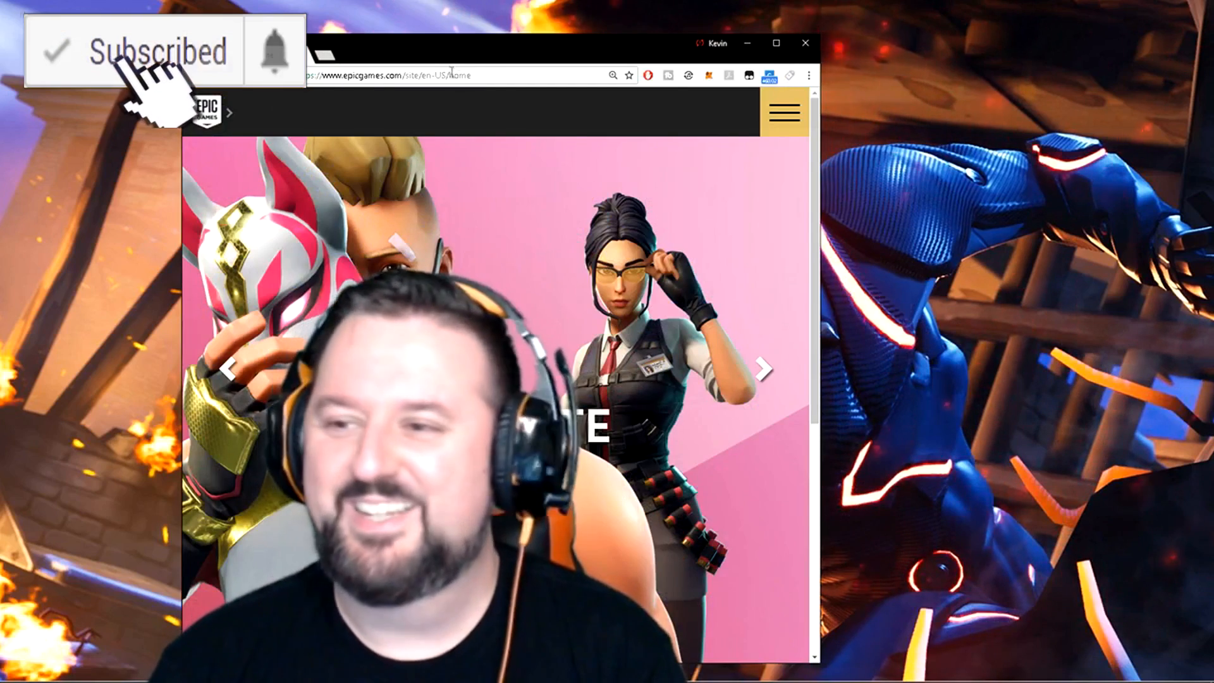
left_click(449, 75)
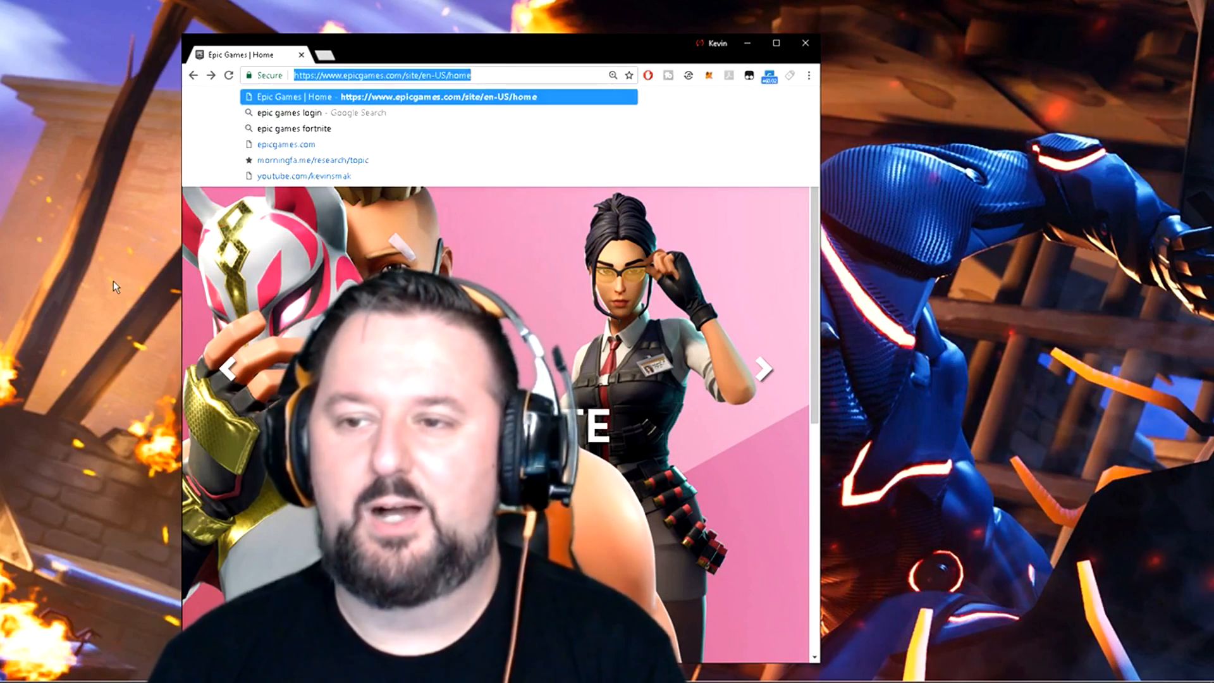
type("epicgames.com")
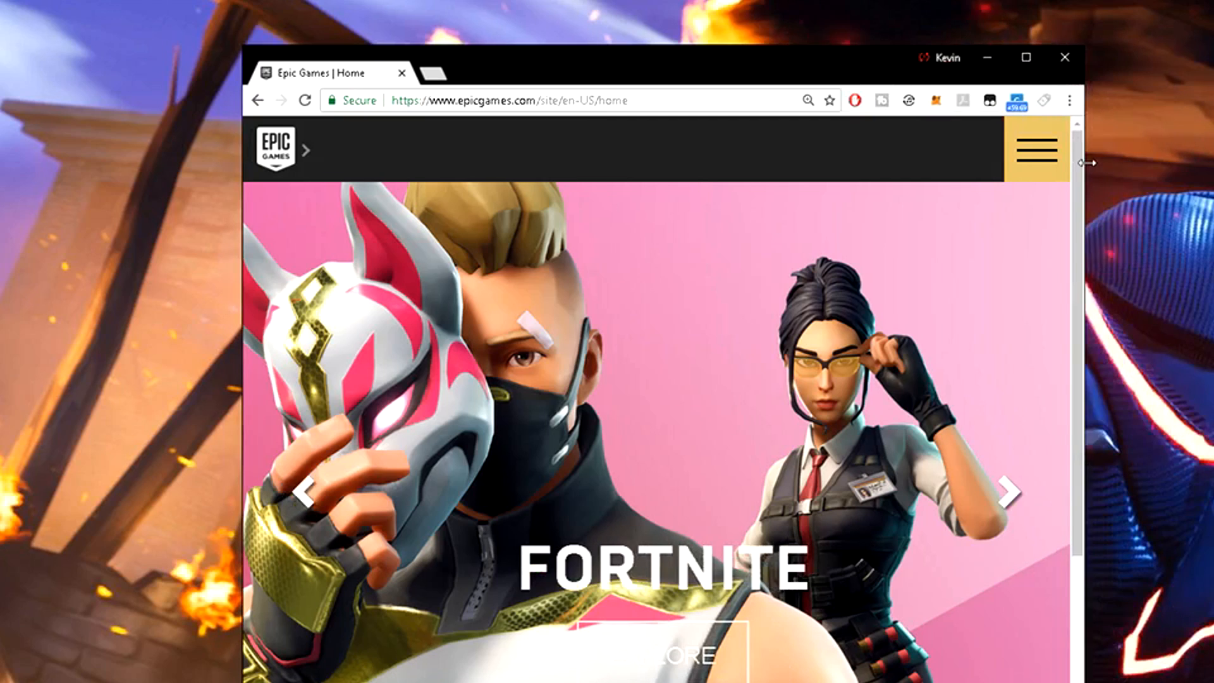
left_click(1035, 149)
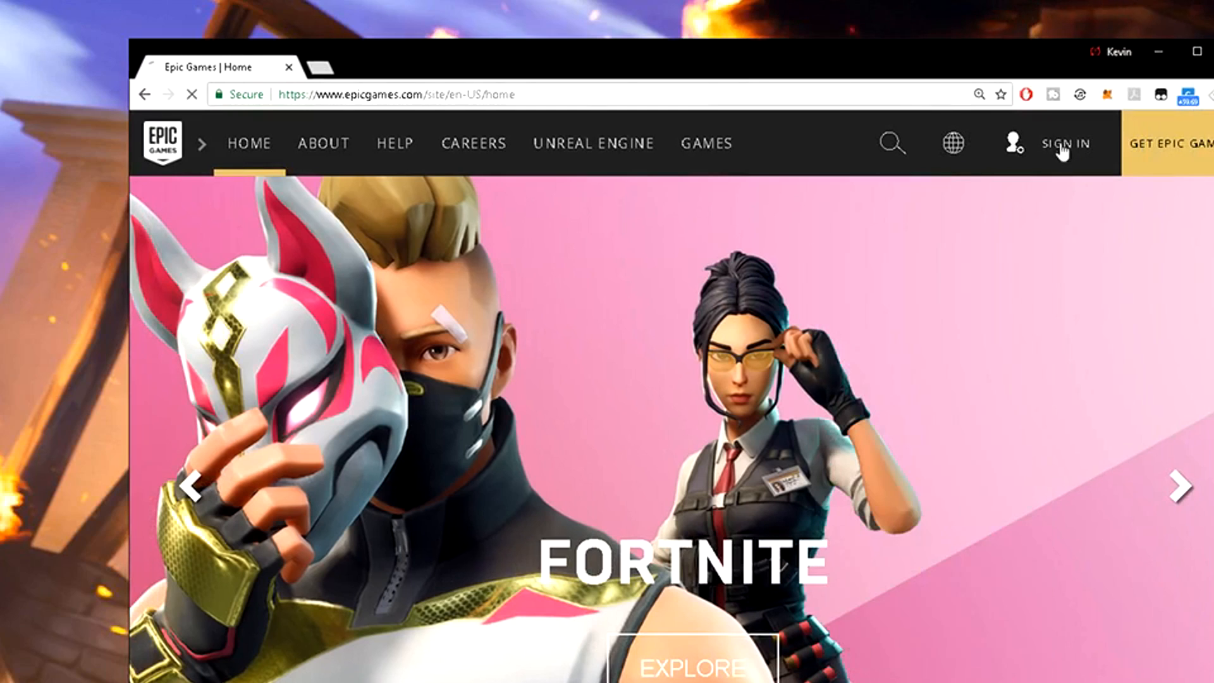
left_click(1065, 143)
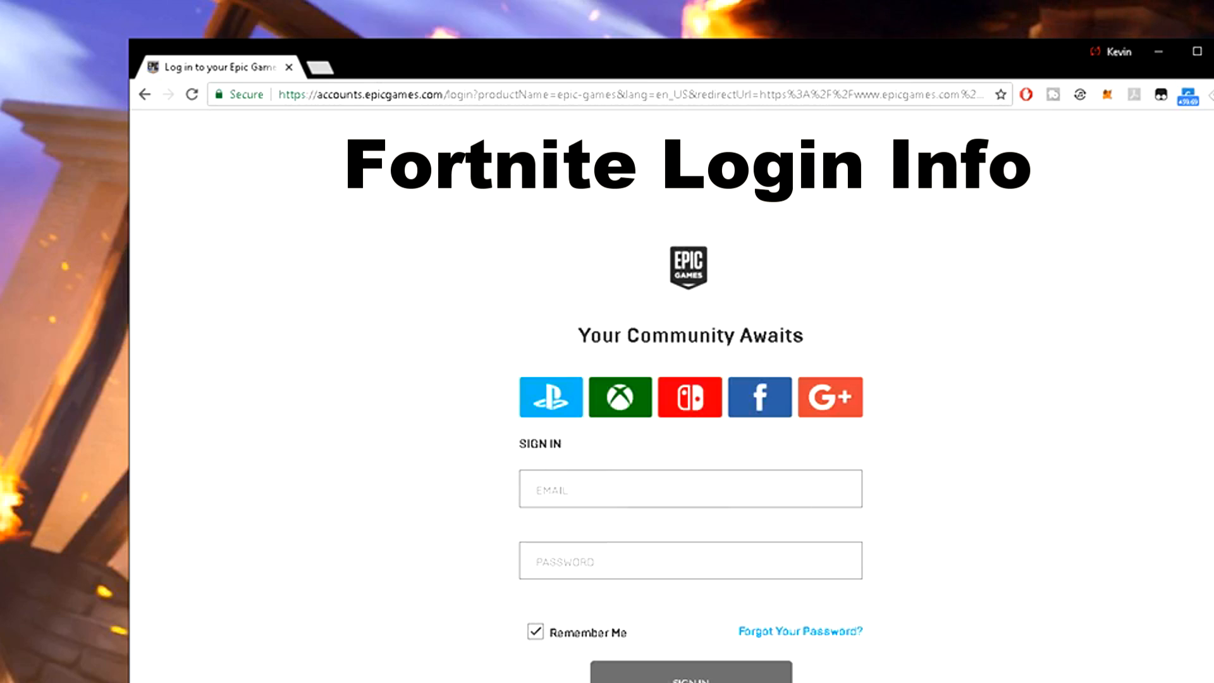
mouse_move(345, 516)
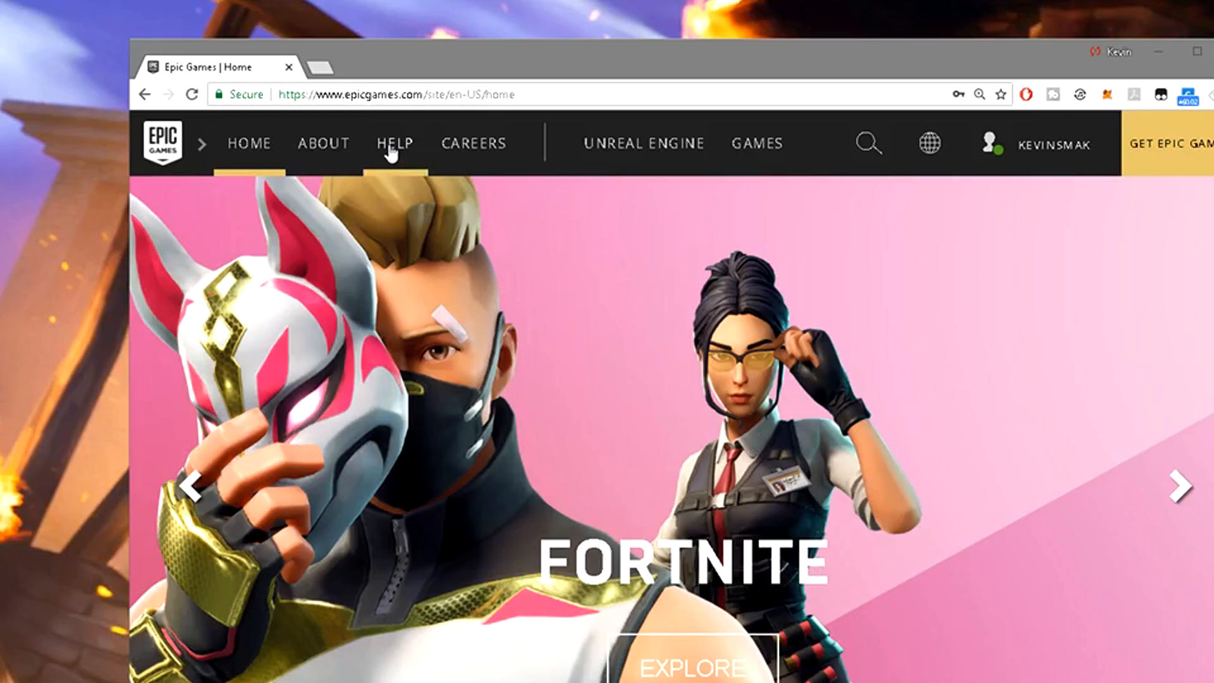
Step: Open the Help page and browse the product support tiles
left_click(394, 143)
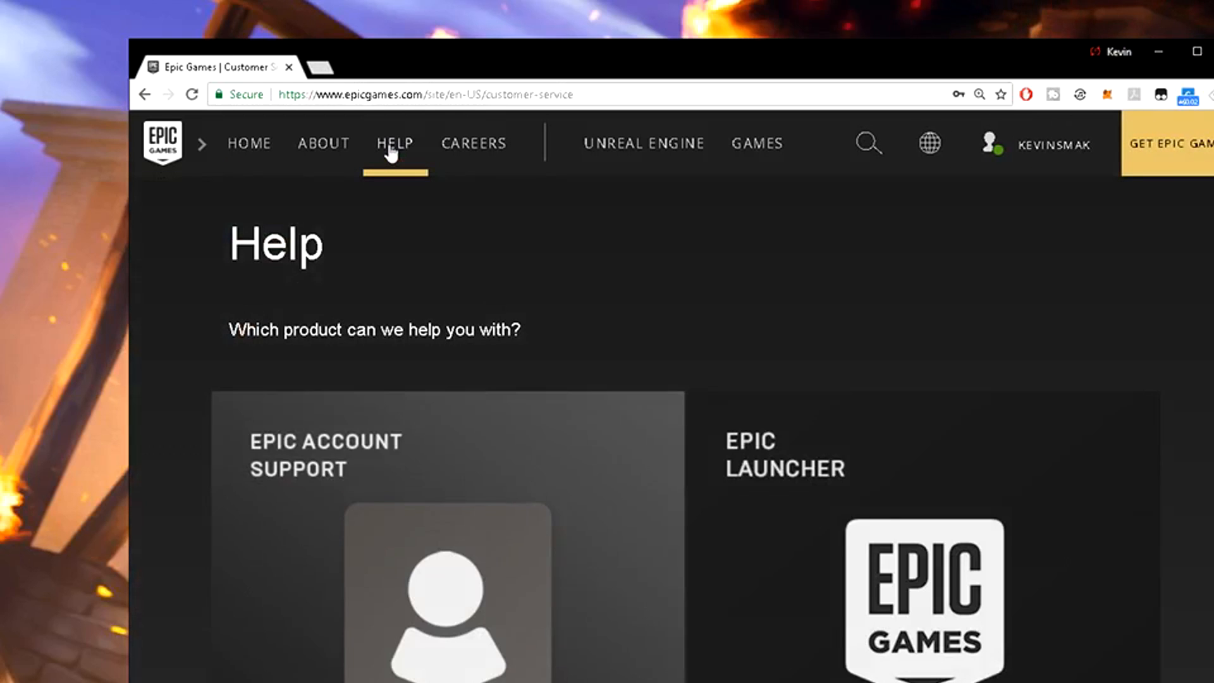
scroll("down", 3)
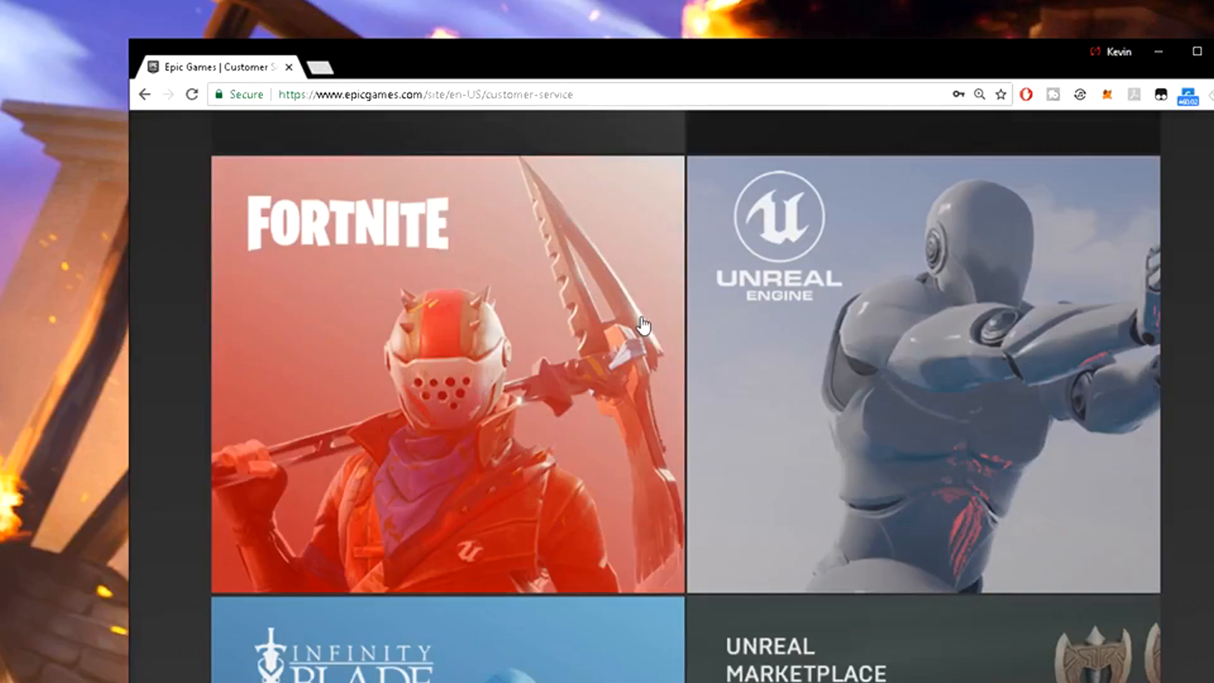
scroll("down", 3)
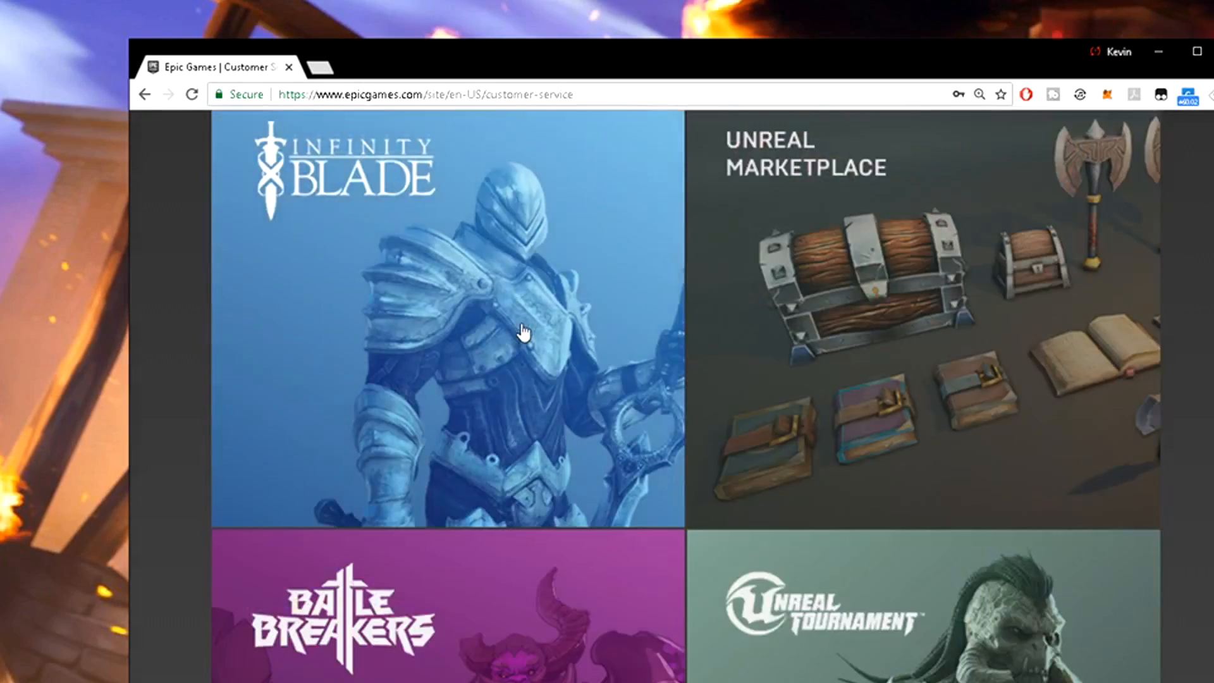
scroll("down", 3)
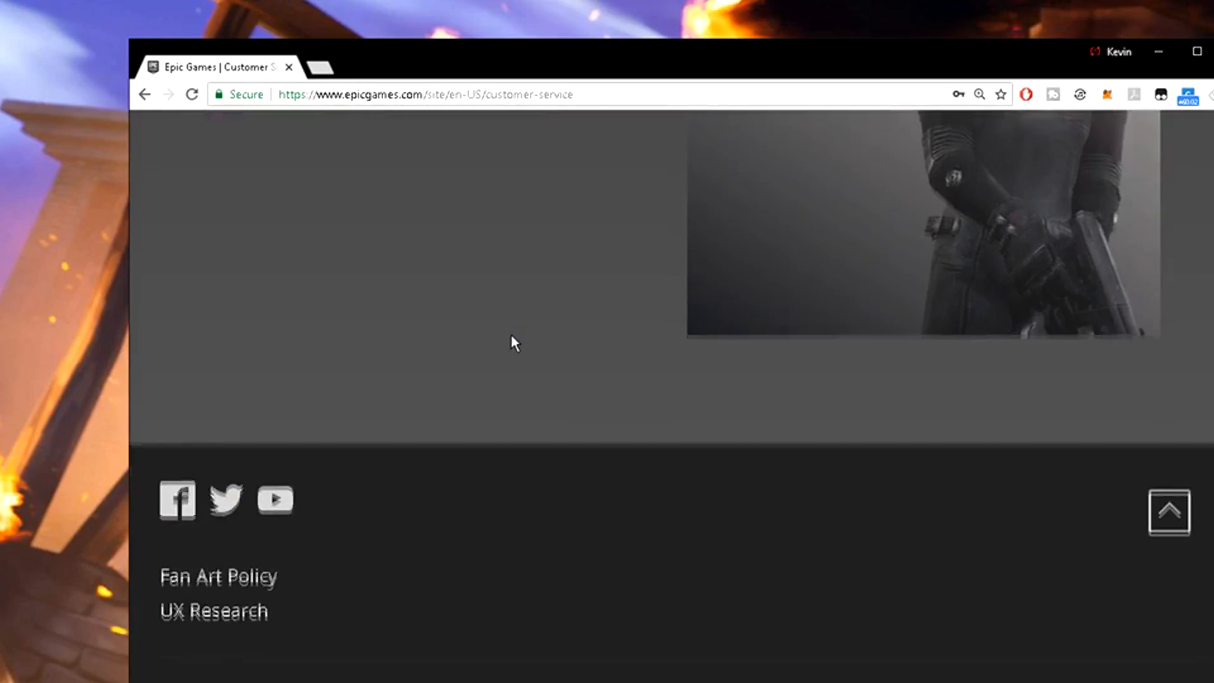
scroll("up", 3)
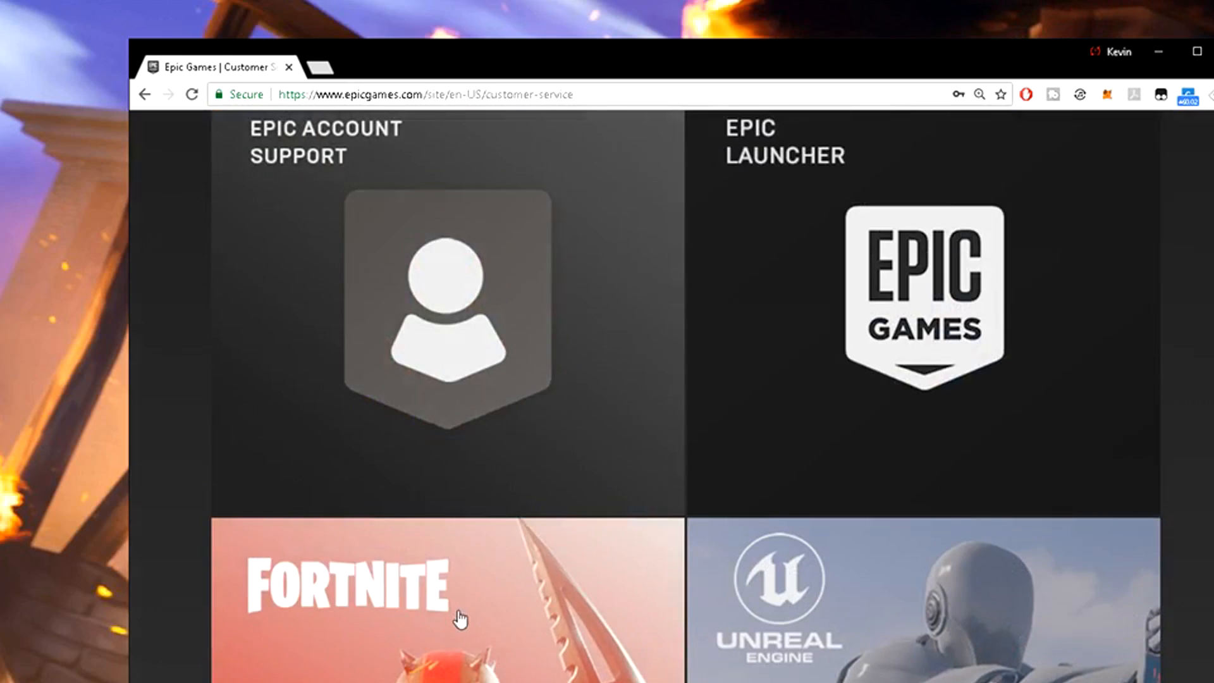
Step: Open the Fortnite Contact Us form with English as the language and list inquiry types
left_click(457, 616)
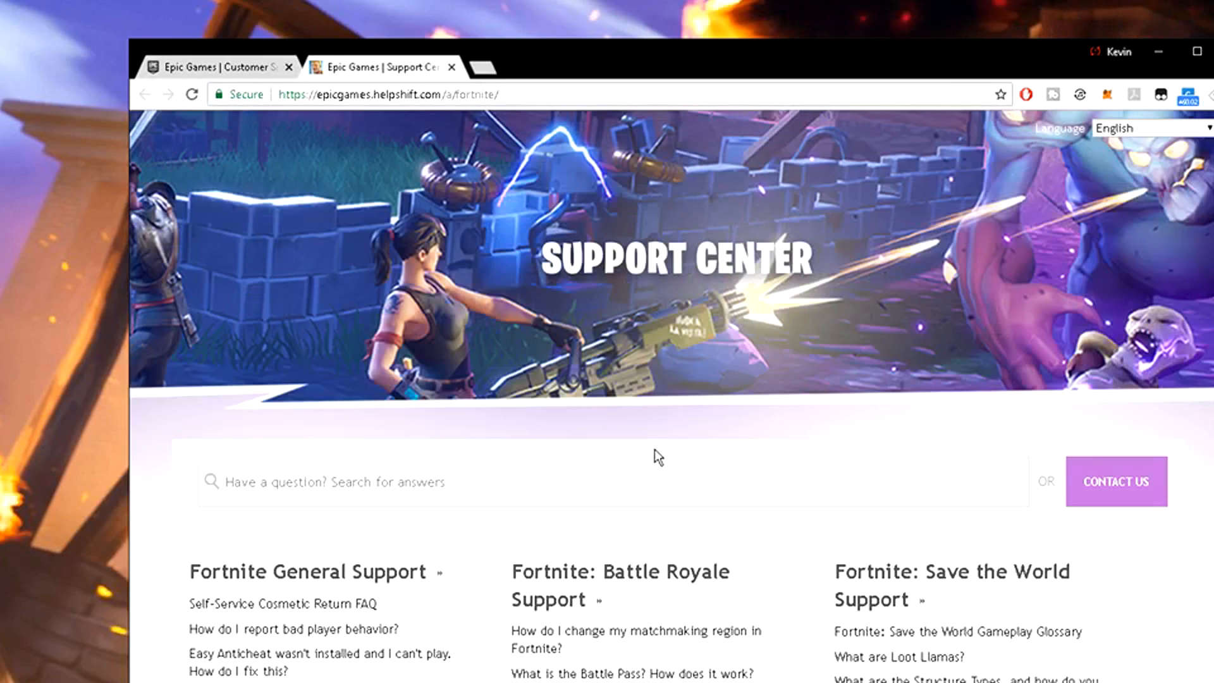
mouse_move(1117, 480)
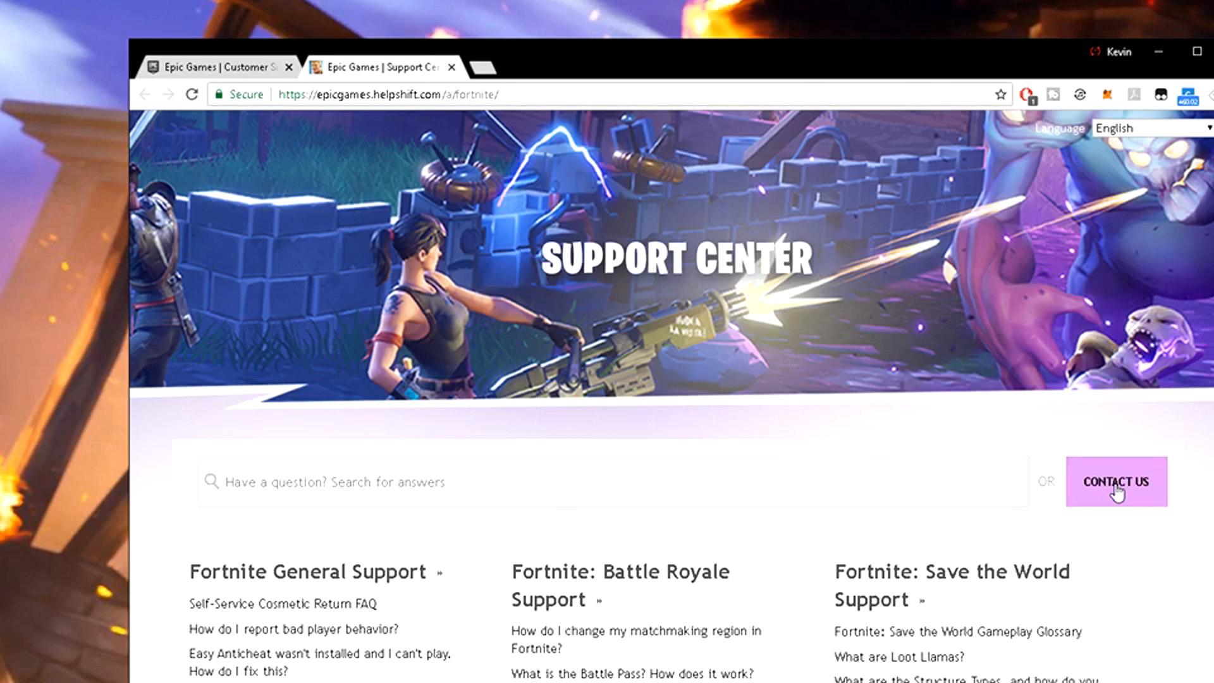
left_click(1116, 482)
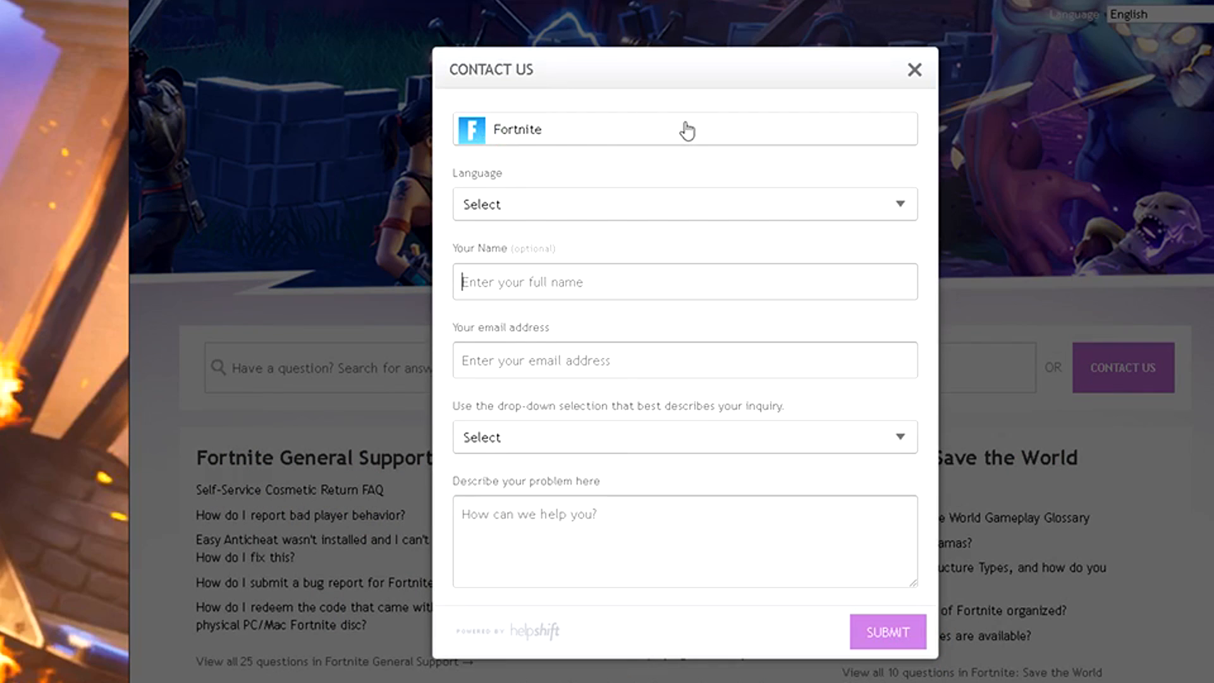
left_click(683, 203)
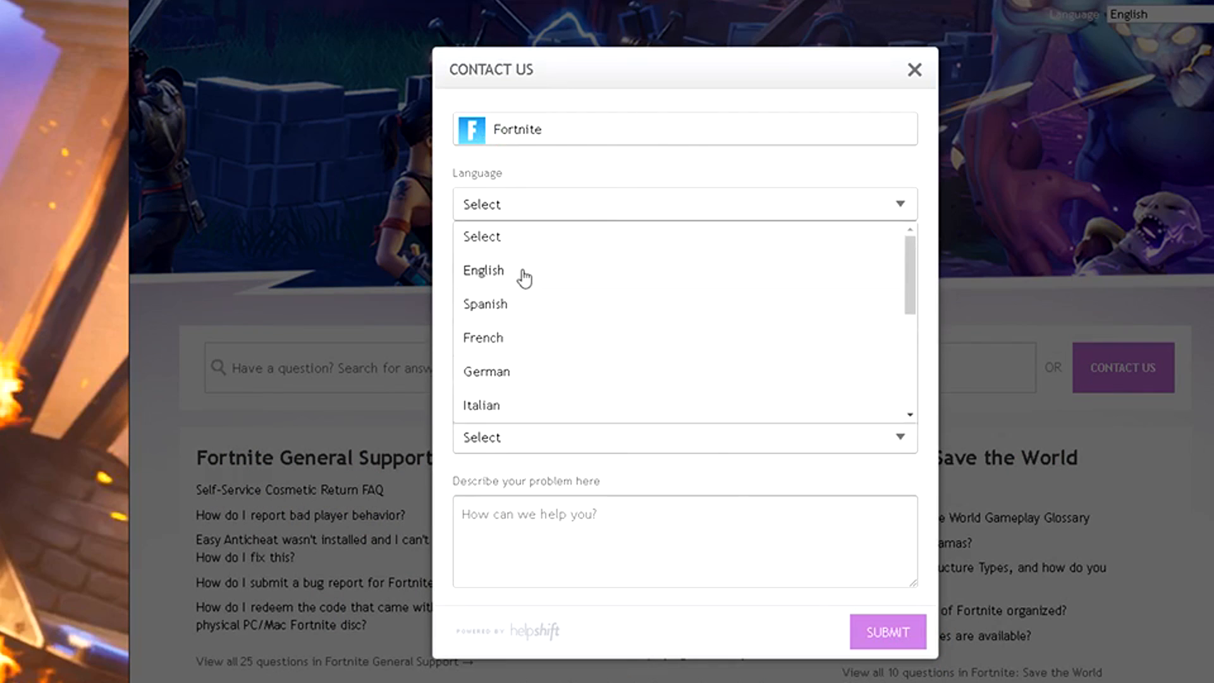
left_click(483, 270)
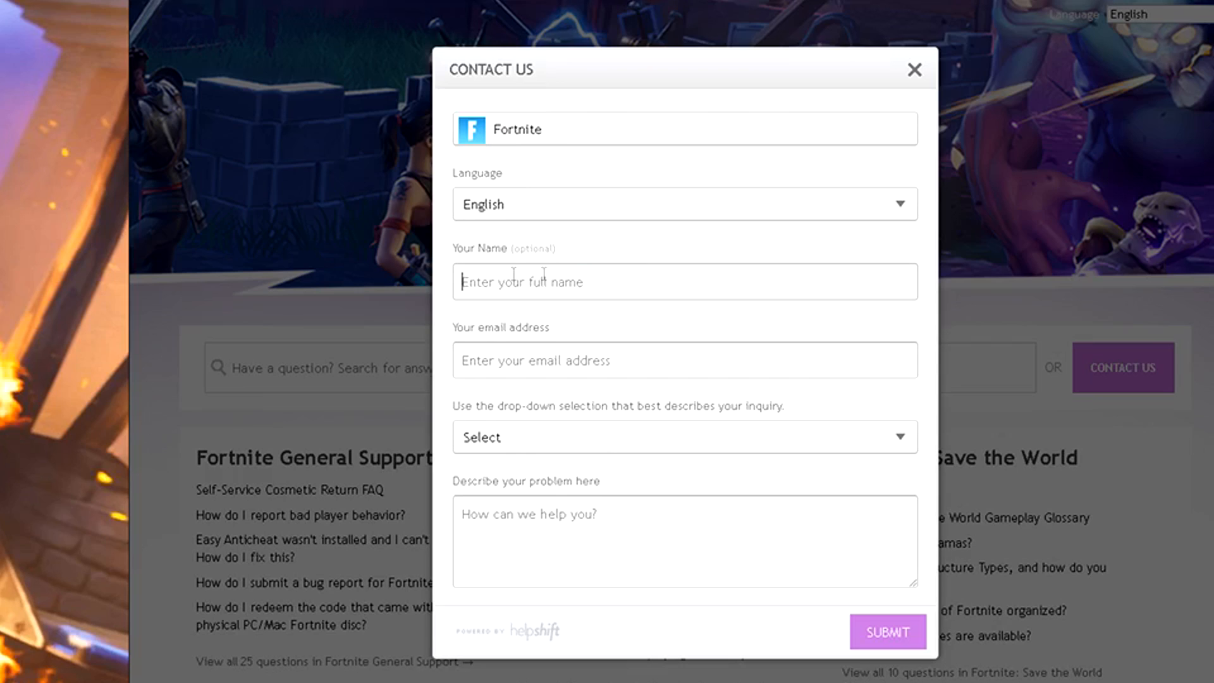
mouse_move(825, 449)
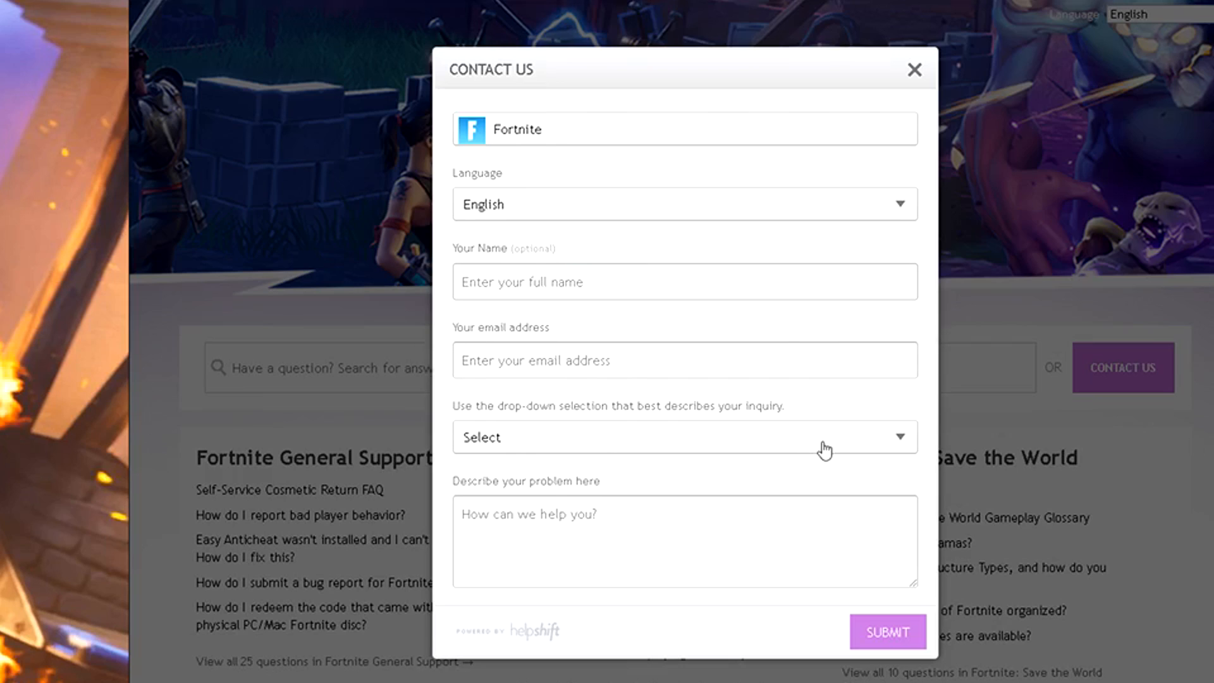
left_click(684, 437)
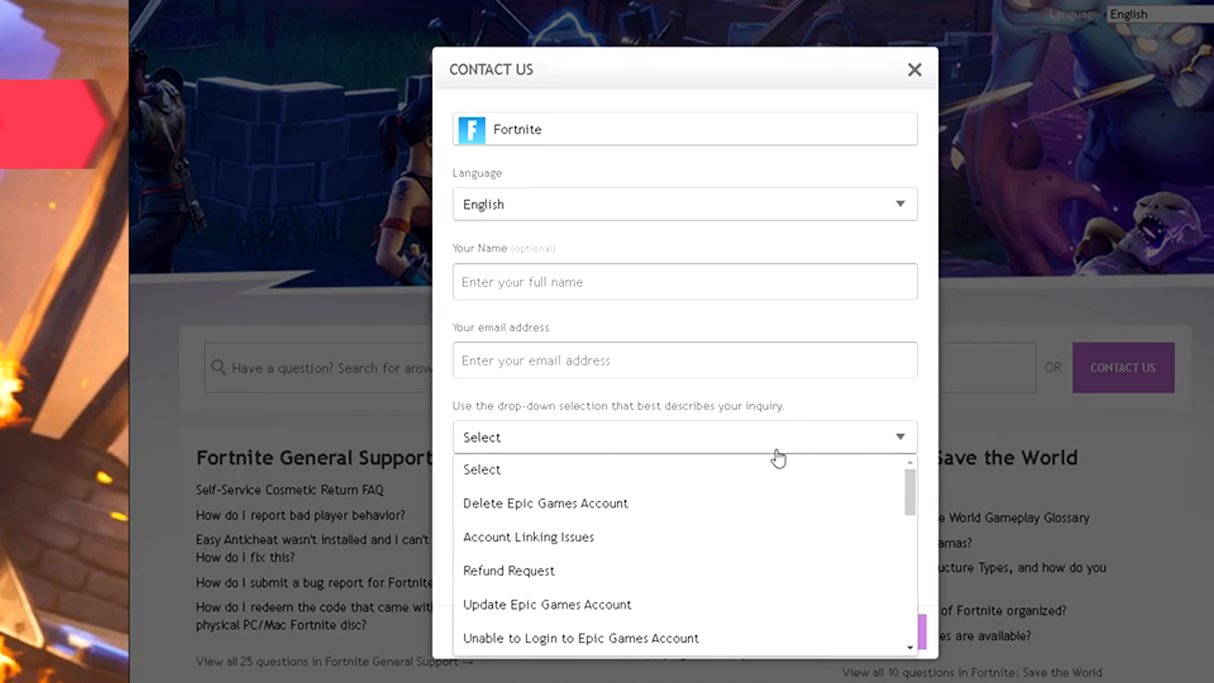
mouse_move(662, 613)
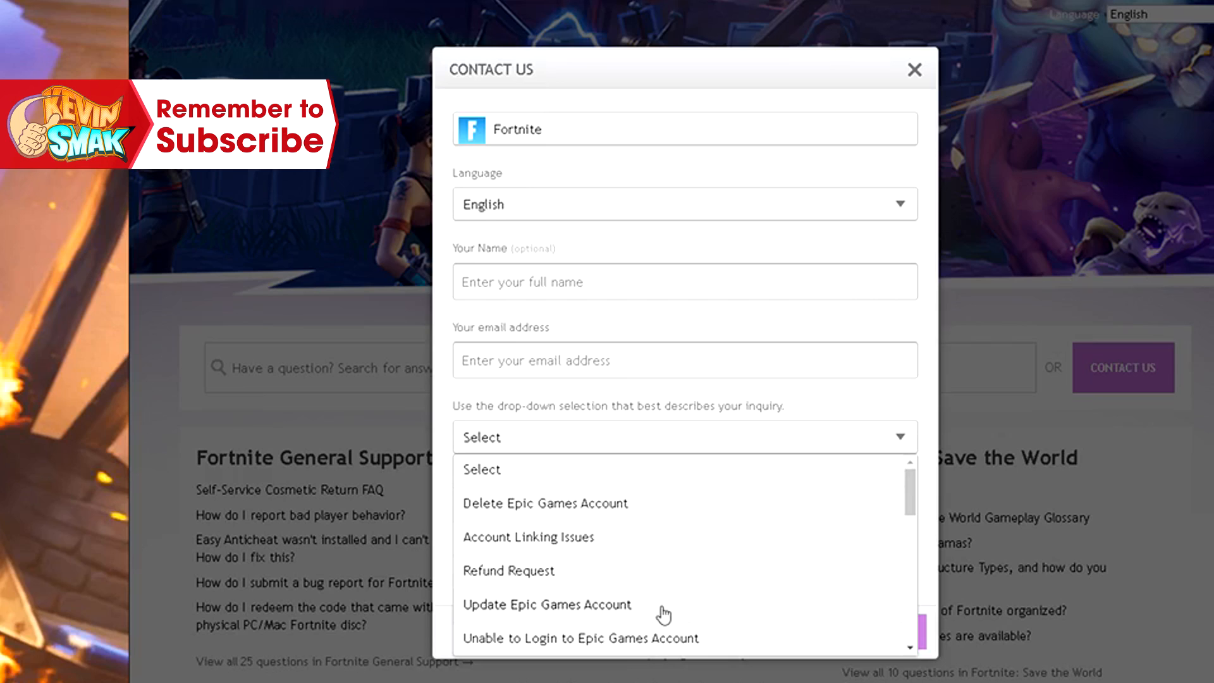
left_click(546, 605)
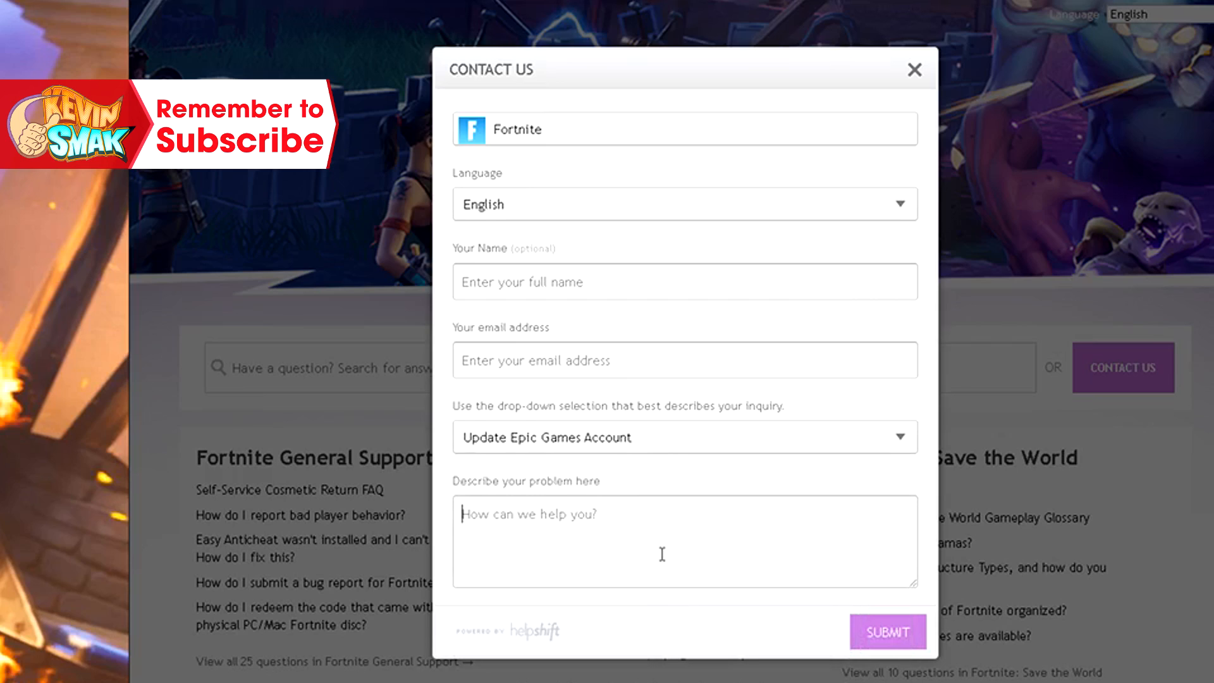
type("Please chan")
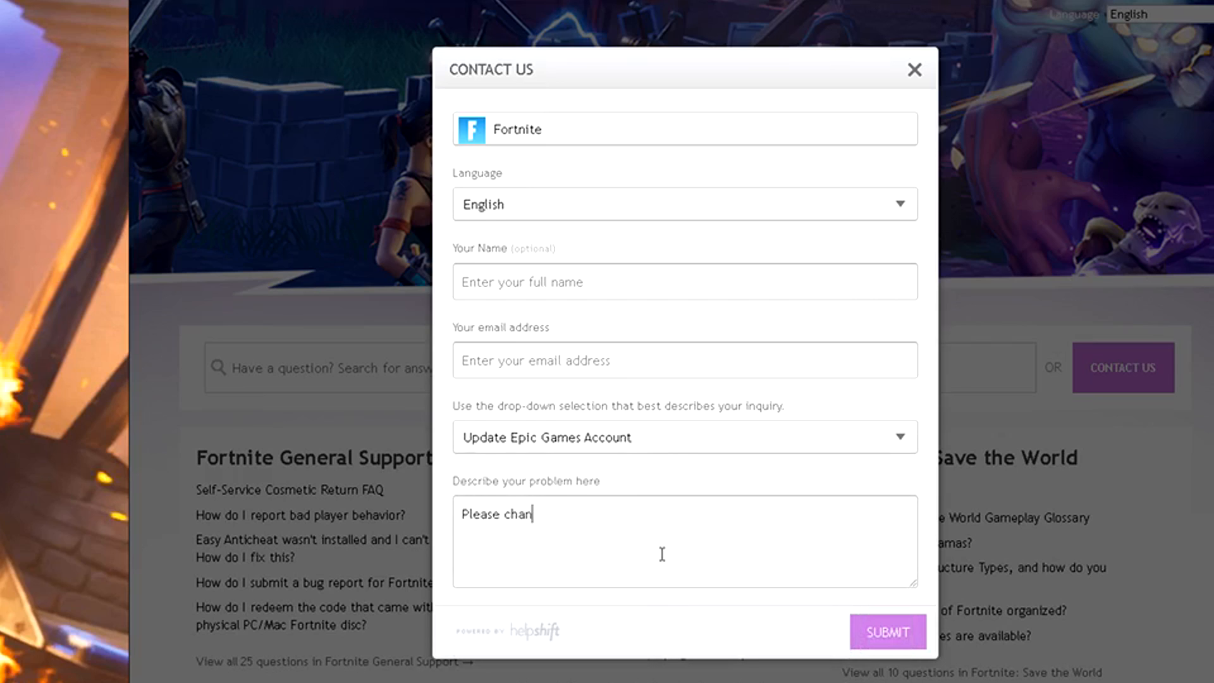
type("ge my Email ad")
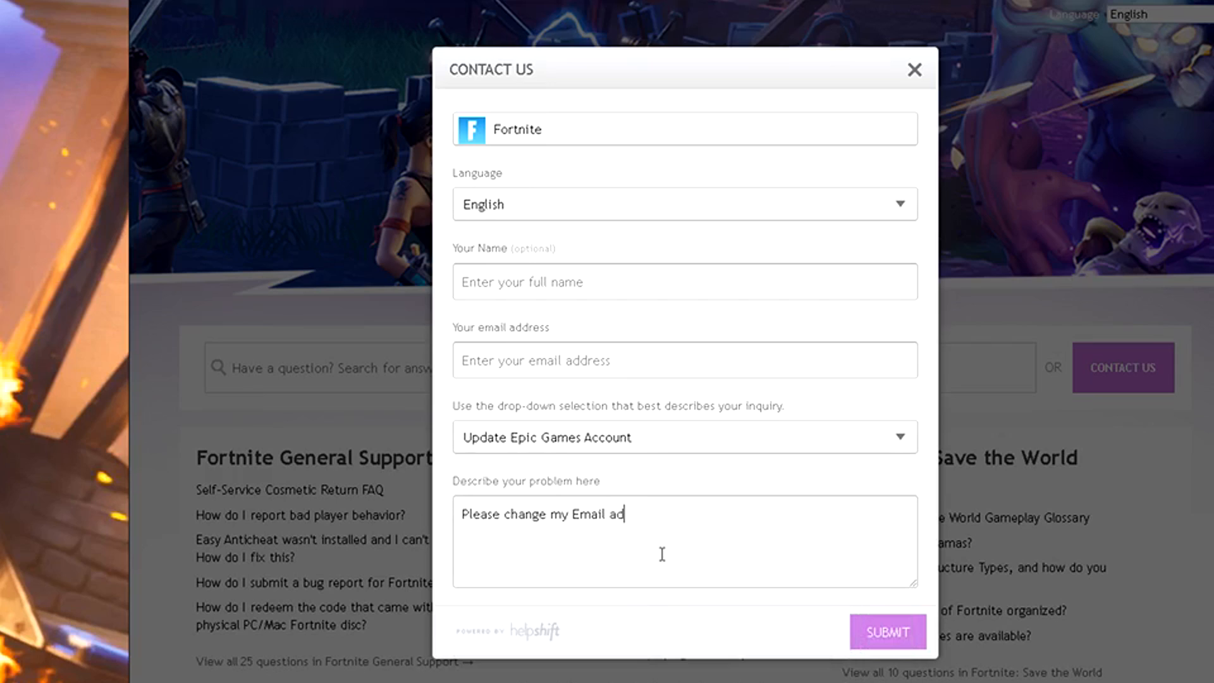
type("dress from")
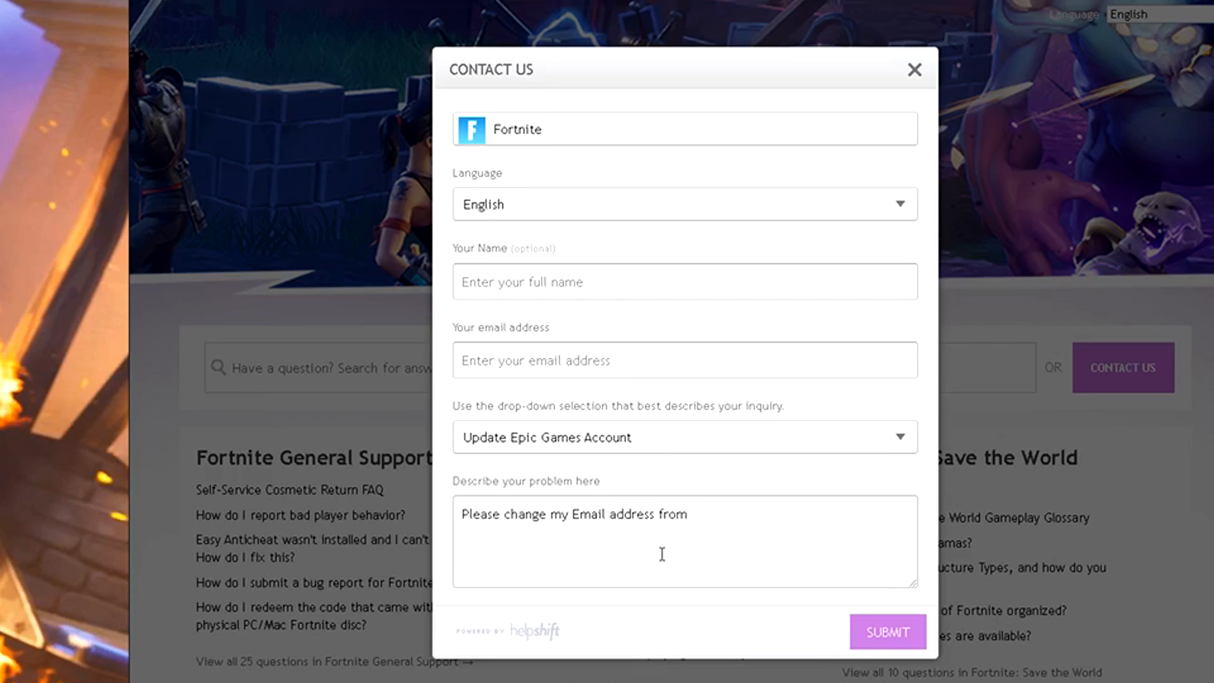
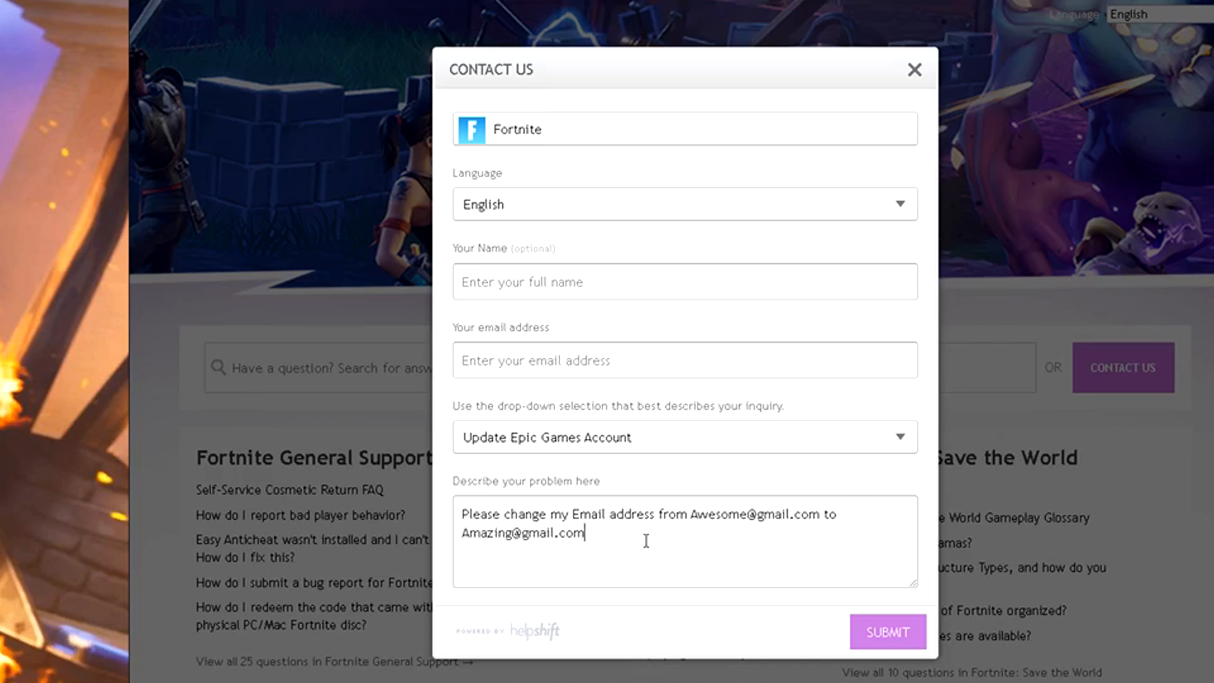
mouse_move(699, 538)
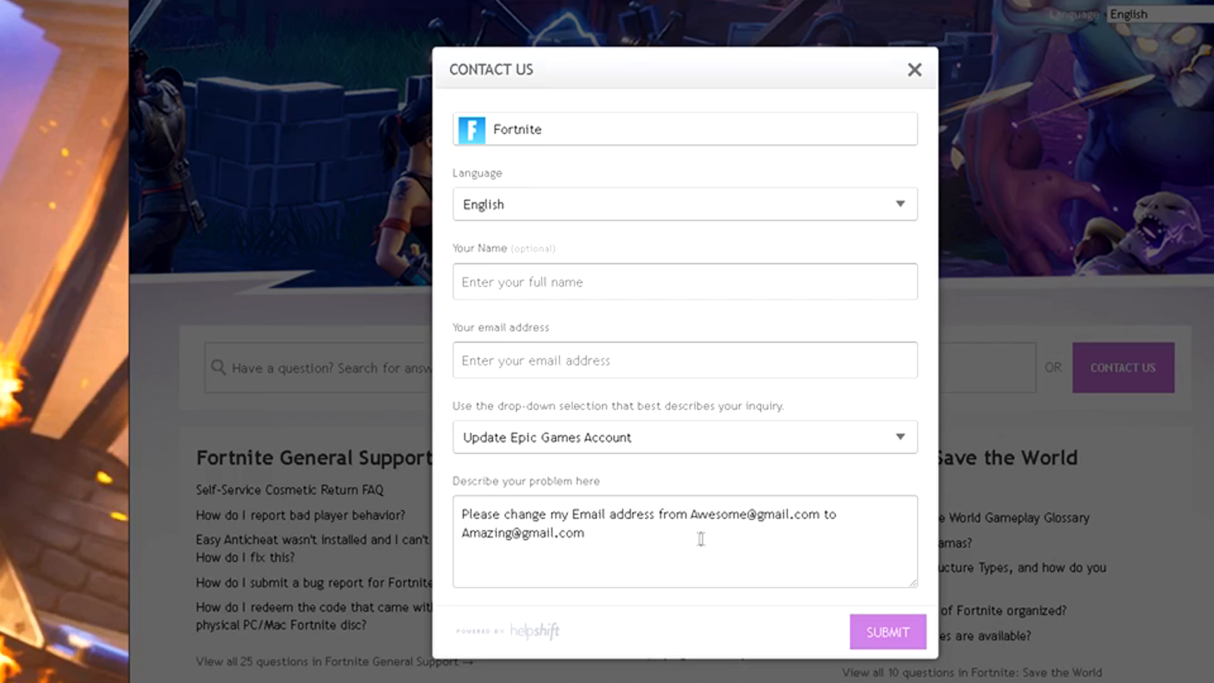
mouse_move(676, 542)
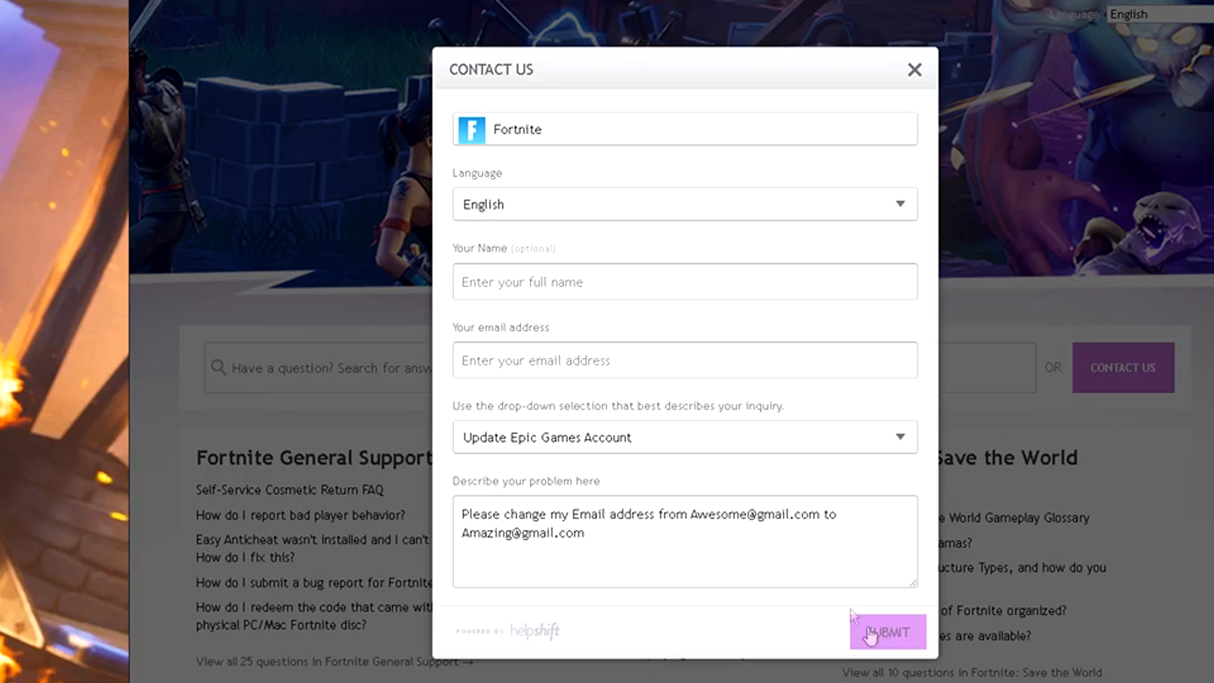
mouse_move(725, 573)
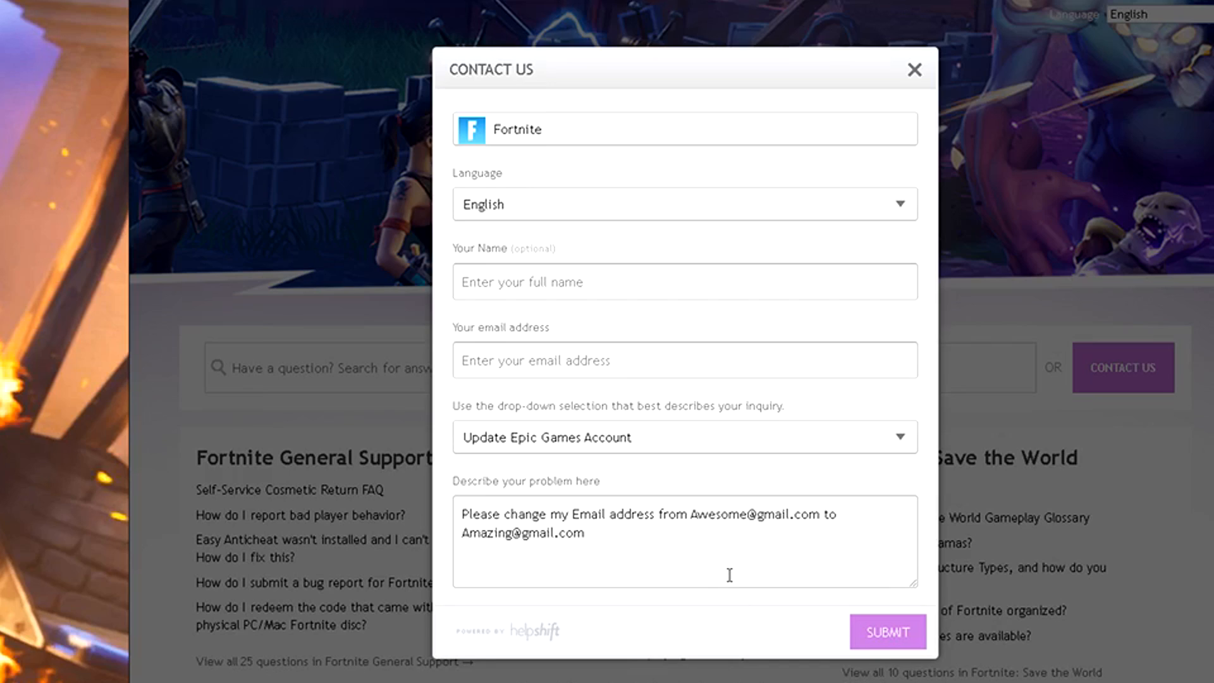
left_click(587, 532)
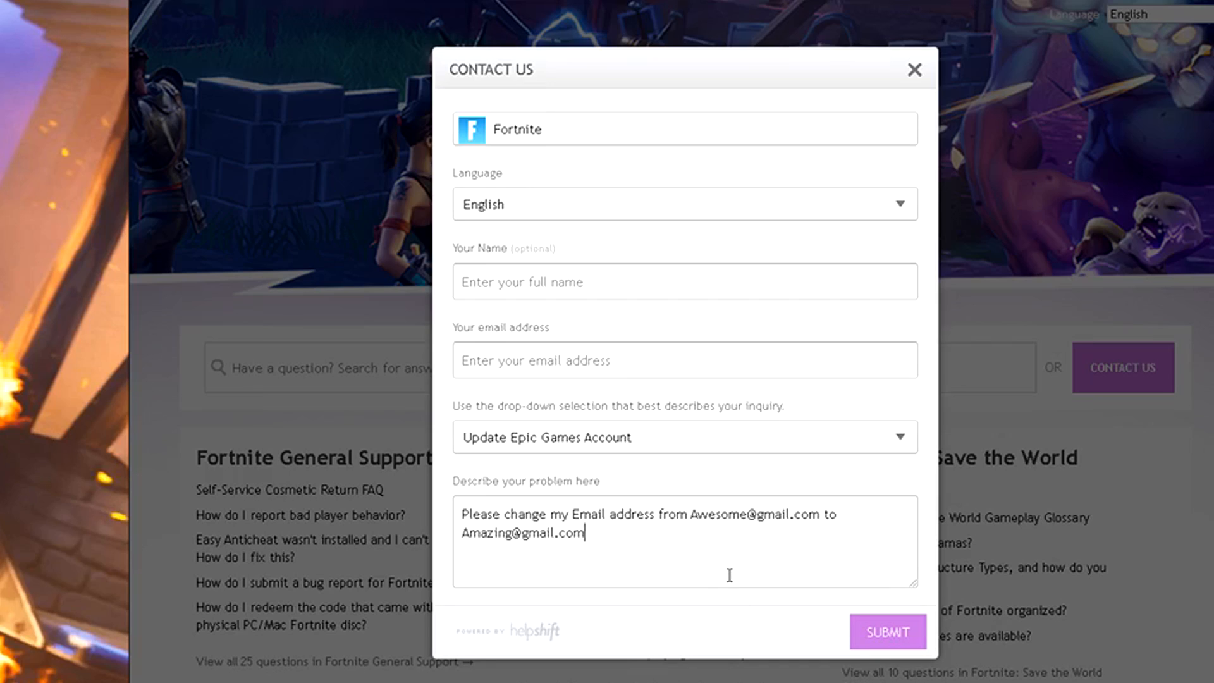
mouse_move(735, 587)
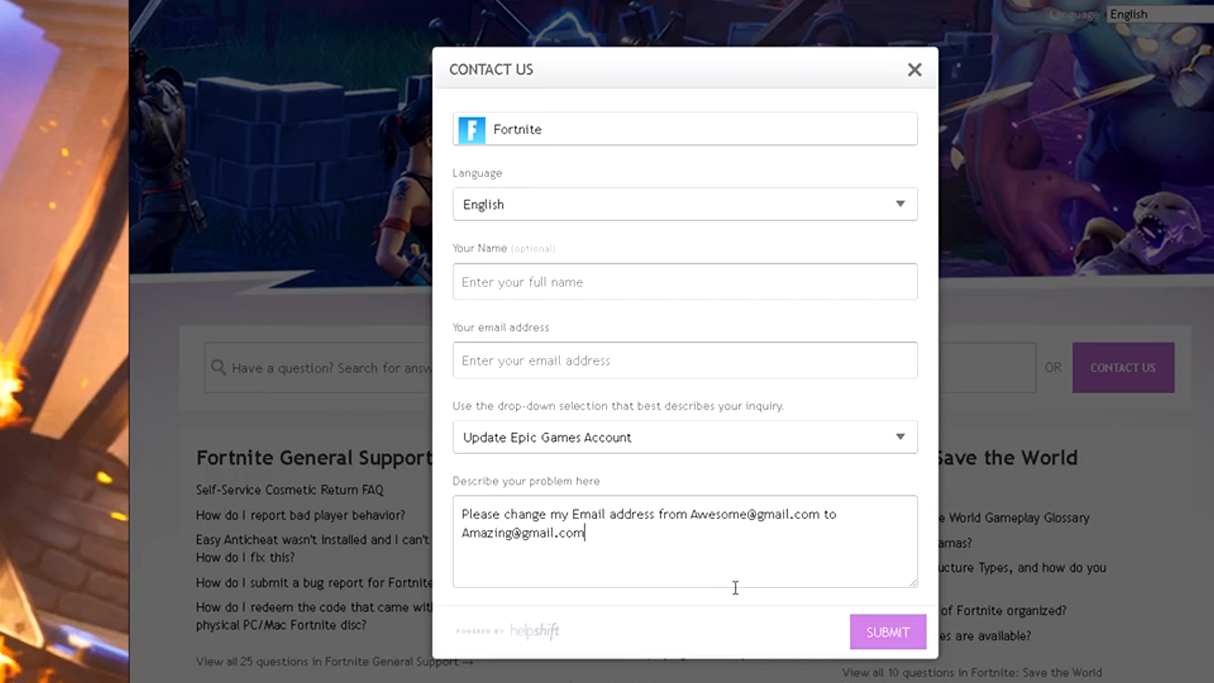
mouse_move(795, 557)
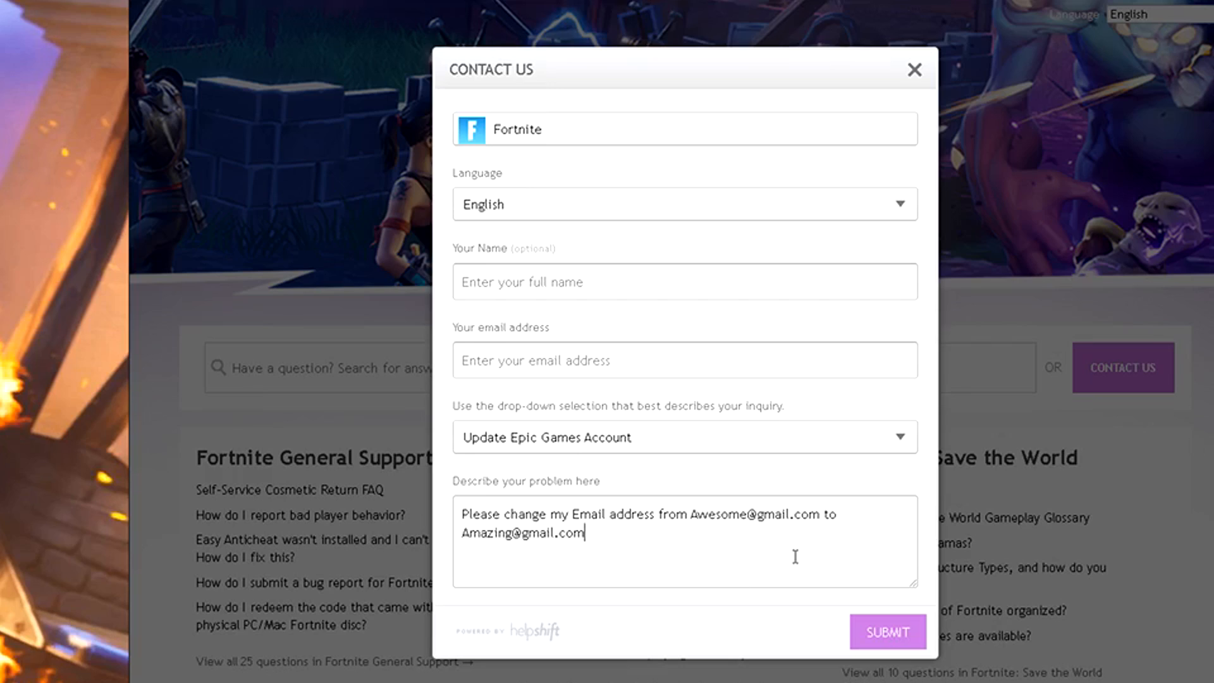
mouse_move(694, 563)
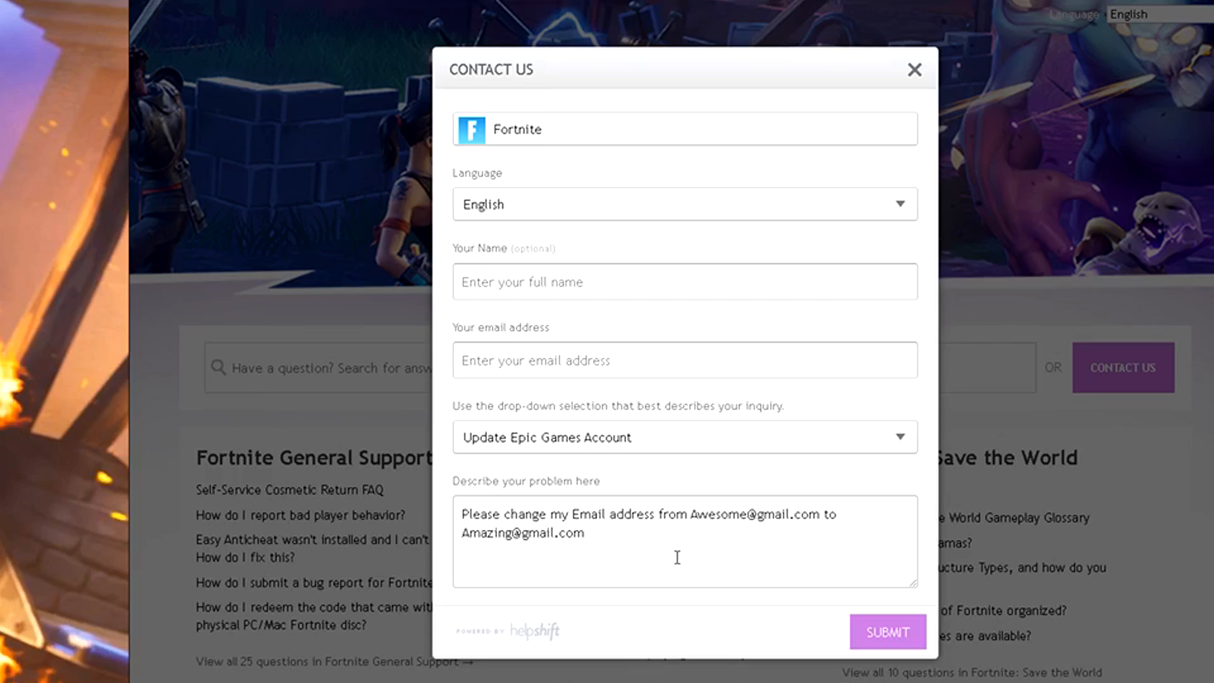
mouse_move(786, 496)
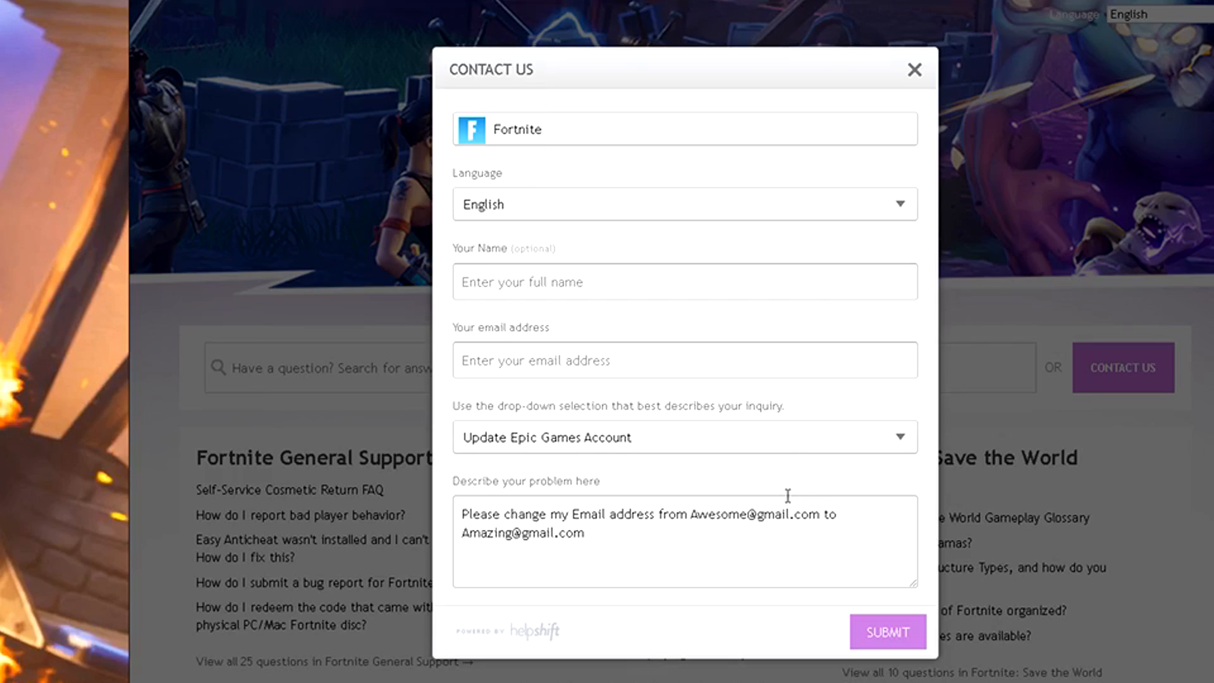
mouse_move(485, 449)
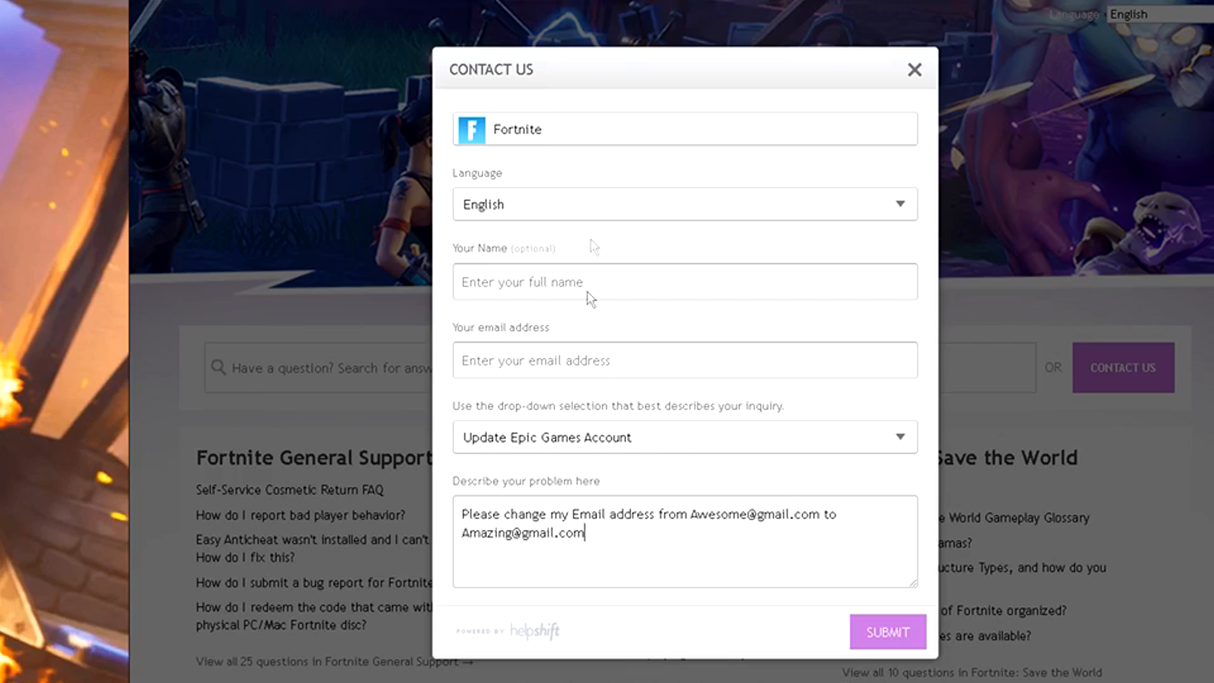
mouse_move(703, 549)
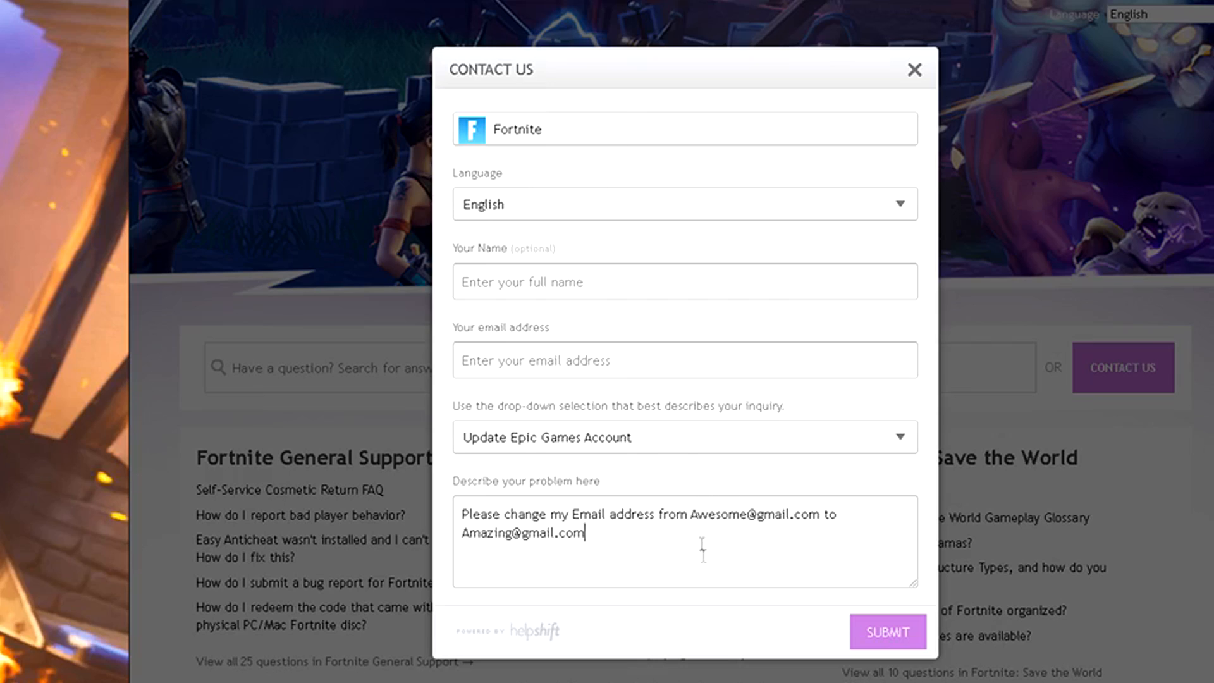
mouse_move(697, 554)
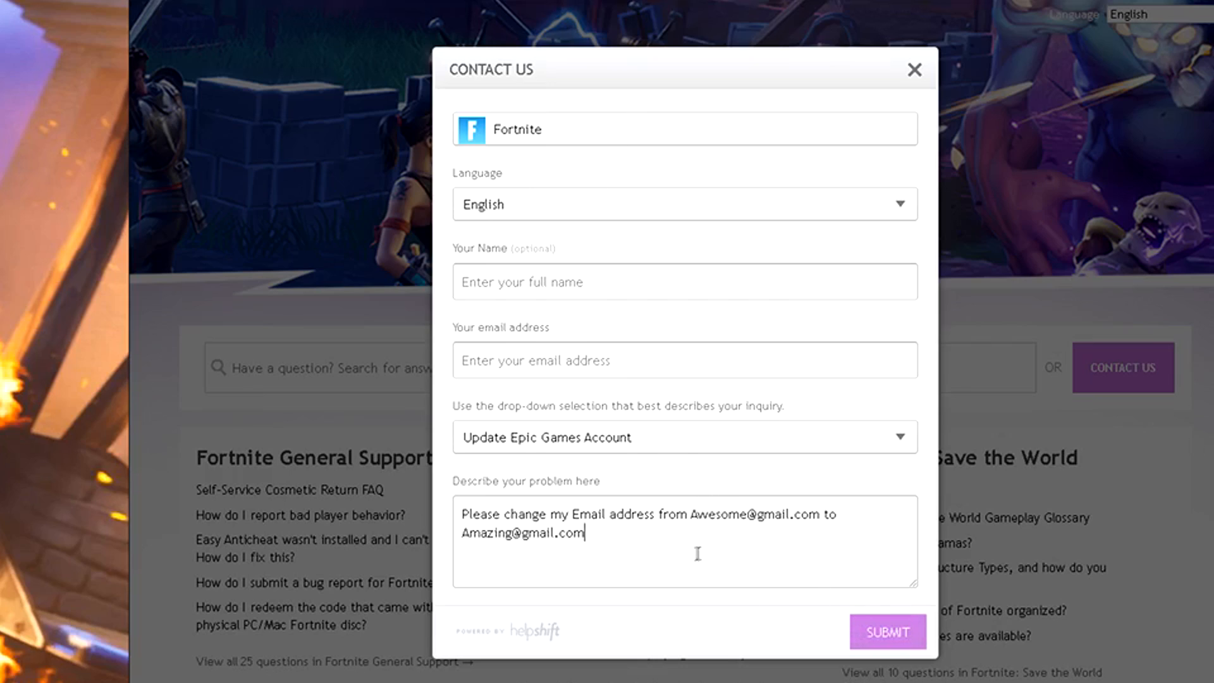
mouse_move(693, 558)
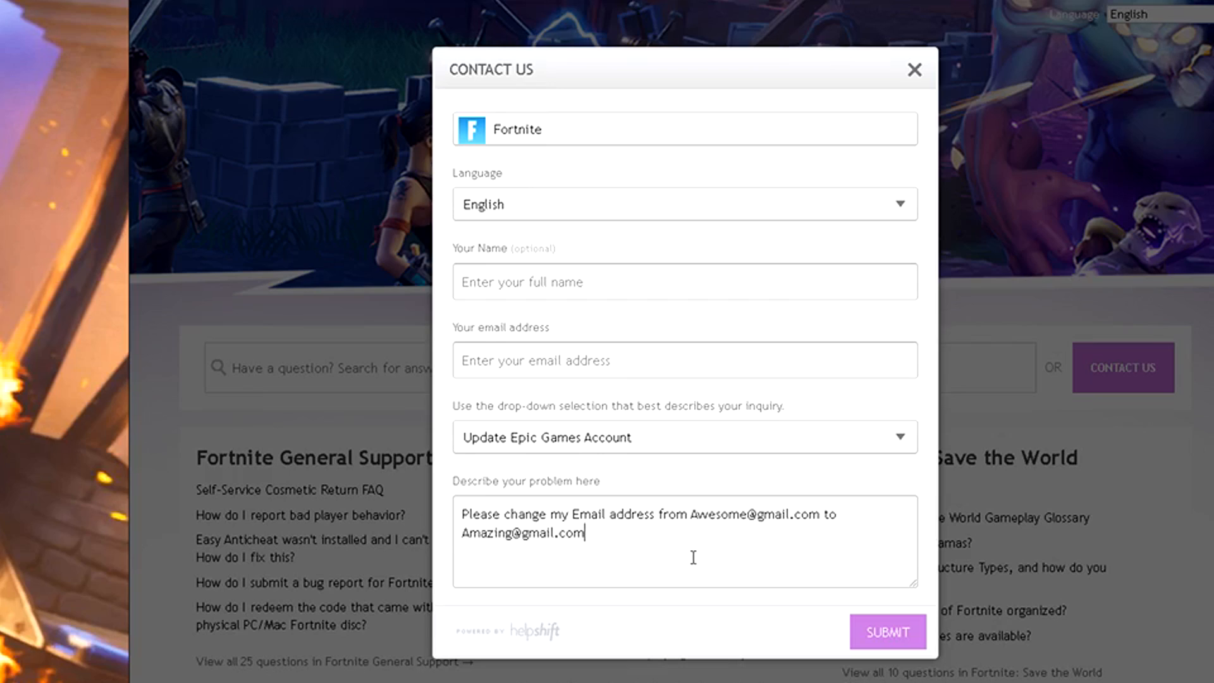